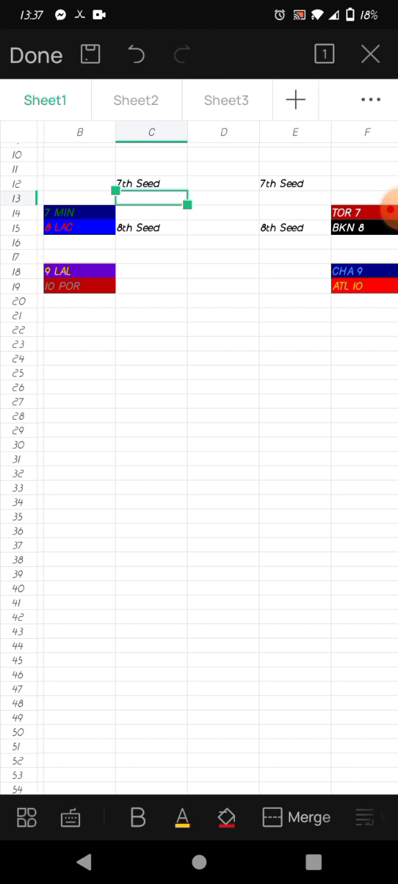
- Advance 8 LAC into cell C13 and 7 MIN into cell C16 of the bracket
{"action": "scroll", "scroll_direction": "right", "scroll_amount": 3}
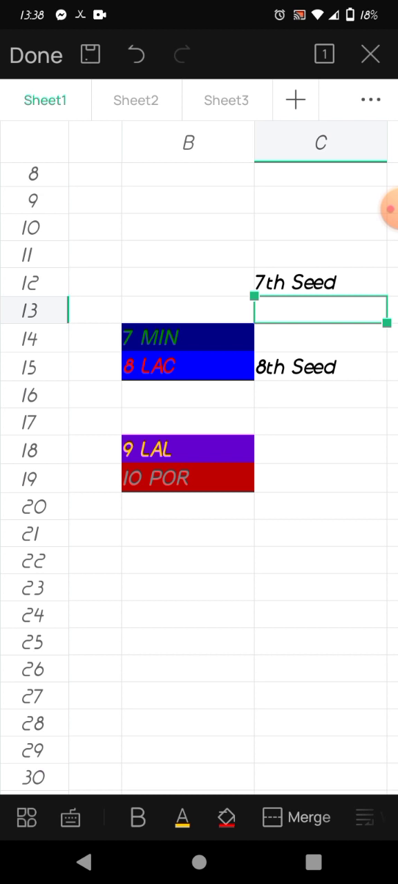
{"action": "left_click", "coordinate": [188, 368]}
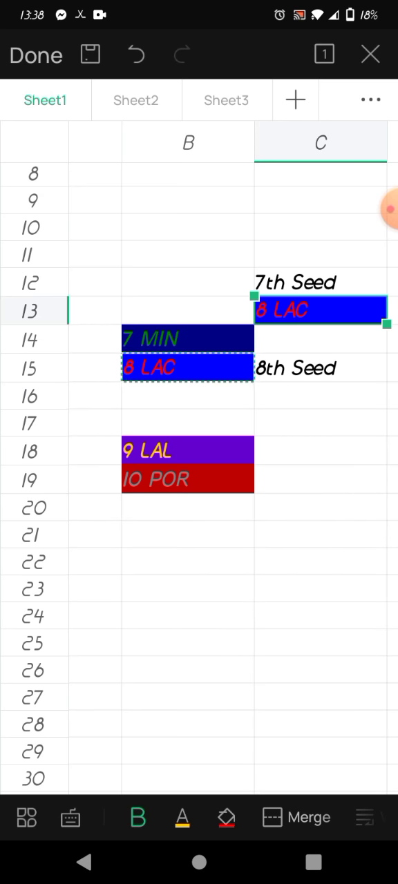
{"action": "right_click", "coordinate": [187, 339]}
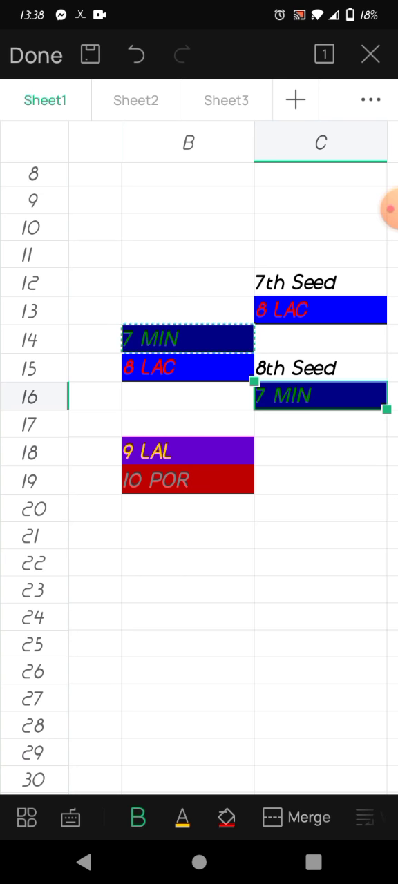
- Copy 9 LAL from B18 into cell C17 beneath 7 MIN in the 8th Seed slot
{"action": "left_click", "coordinate": [188, 451]}
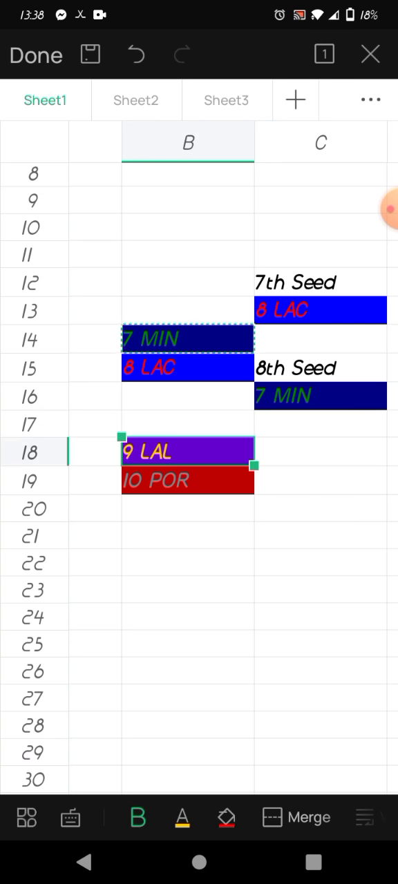
{"action": "left_click", "coordinate": [187, 451]}
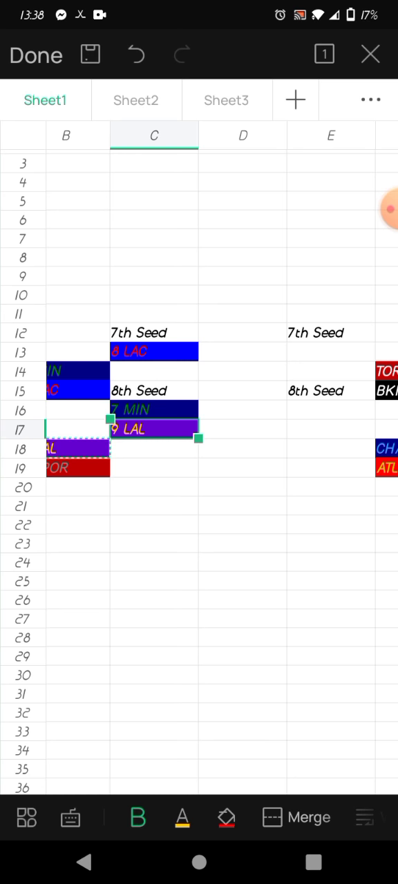
{"action": "scroll", "scroll_direction": "left", "scroll_amount": 3}
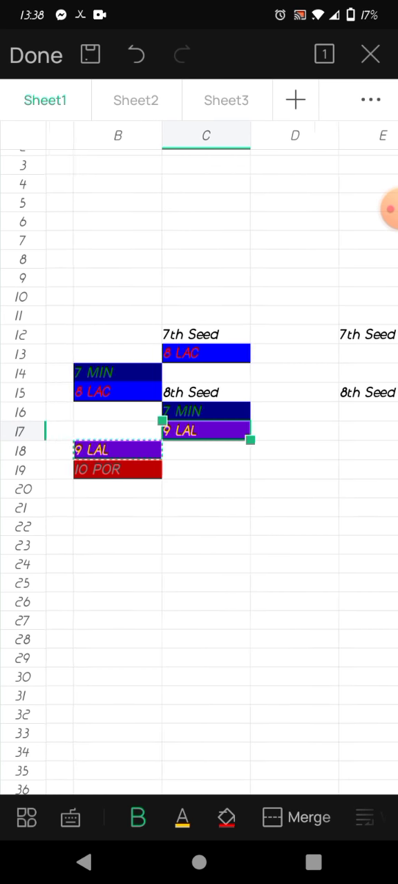
{"action": "scroll", "scroll_direction": "left", "scroll_amount": 3}
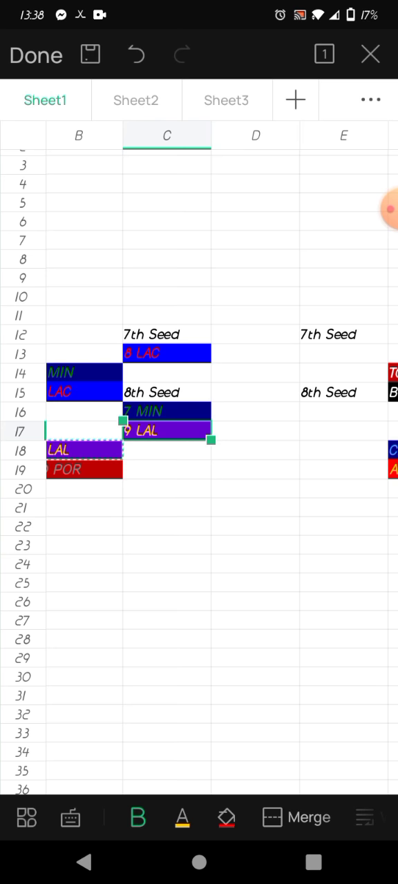
{"action": "scroll", "scroll_direction": "right", "scroll_amount": 3}
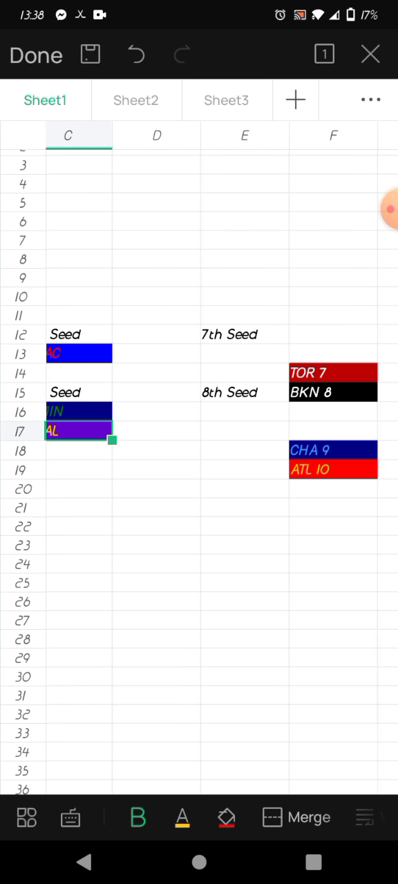
- Advance BKN 8 into cell E13 and TOR 7 into cell E16 on the Eastern side
{"action": "left_click", "coordinate": [331, 392]}
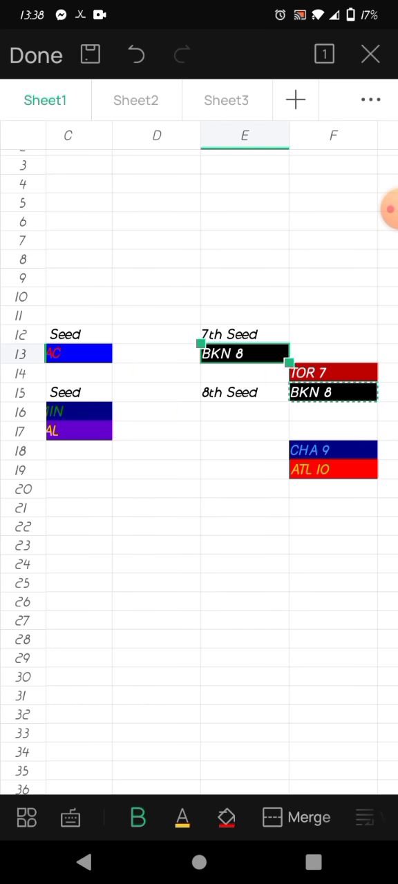
{"action": "scroll", "scroll_direction": "left", "scroll_amount": 3}
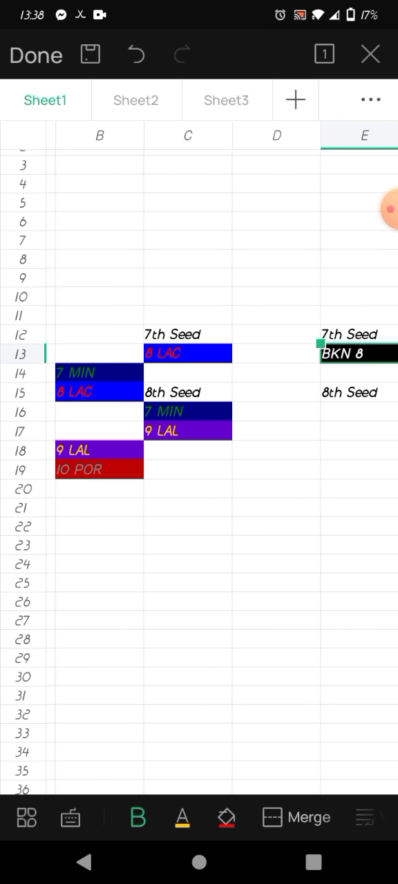
{"action": "scroll", "scroll_direction": "right", "scroll_amount": 3}
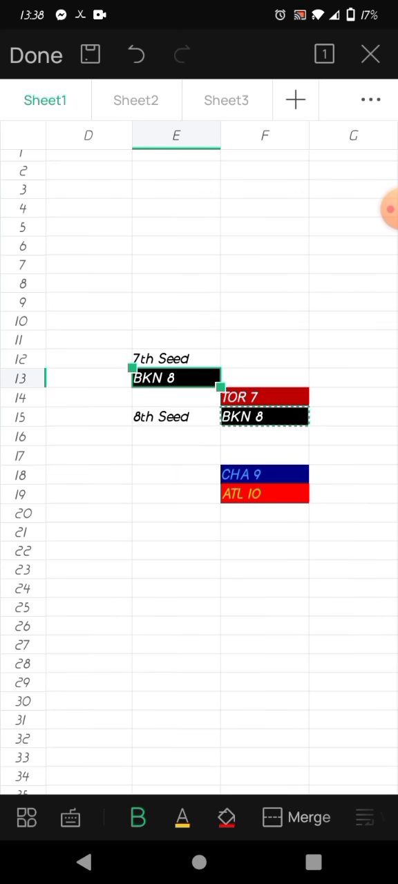
{"action": "scroll", "scroll_direction": "left", "scroll_amount": 3}
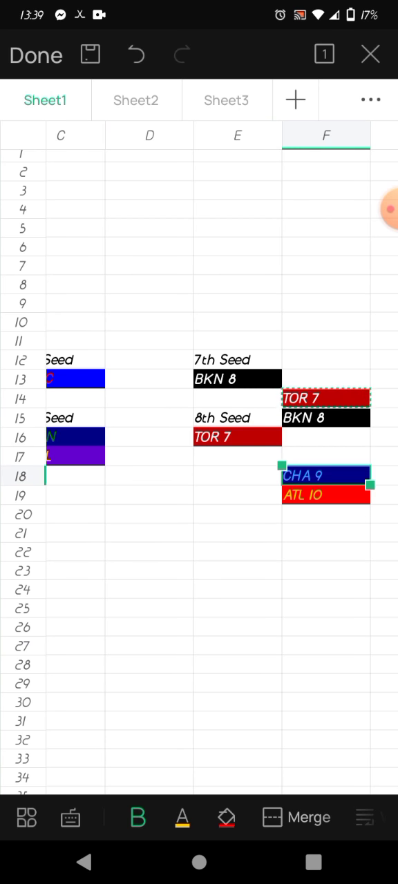
- Copy CHA 9 from F18 into cell E17 beneath TOR 7
{"action": "left_click", "coordinate": [325, 475]}
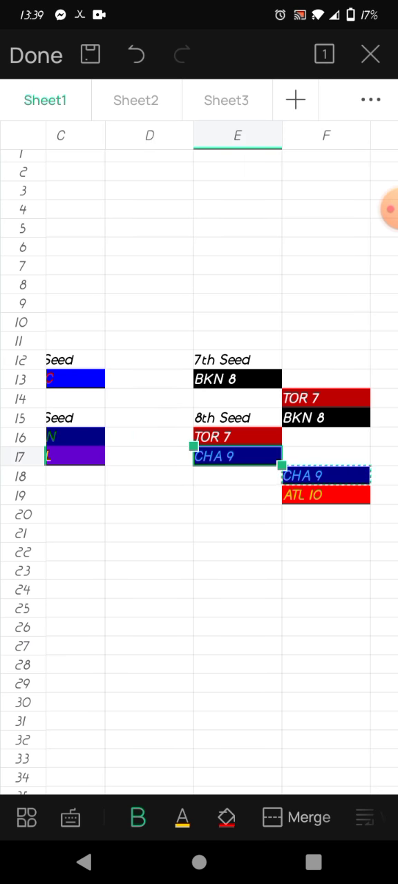
{"action": "scroll", "scroll_direction": "left", "scroll_amount": 3}
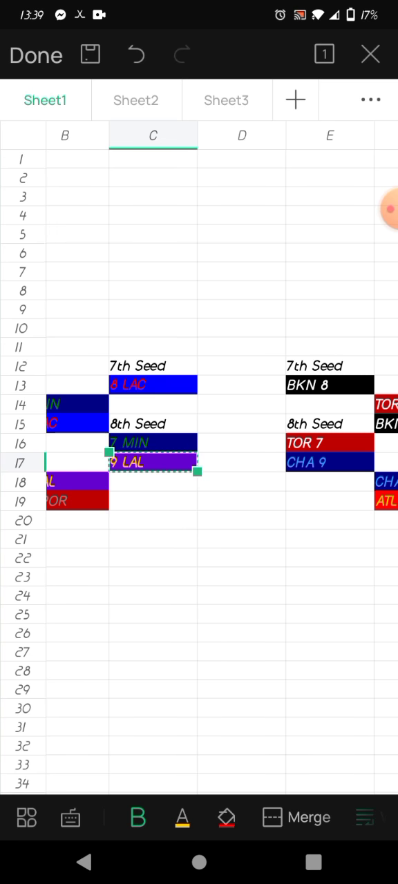
{"action": "left_click", "coordinate": [328, 672]}
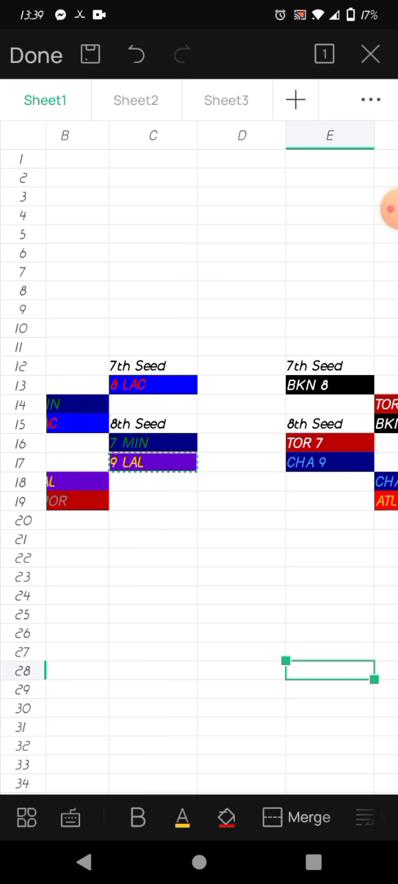
{"action": "left_click", "coordinate": [152, 461]}
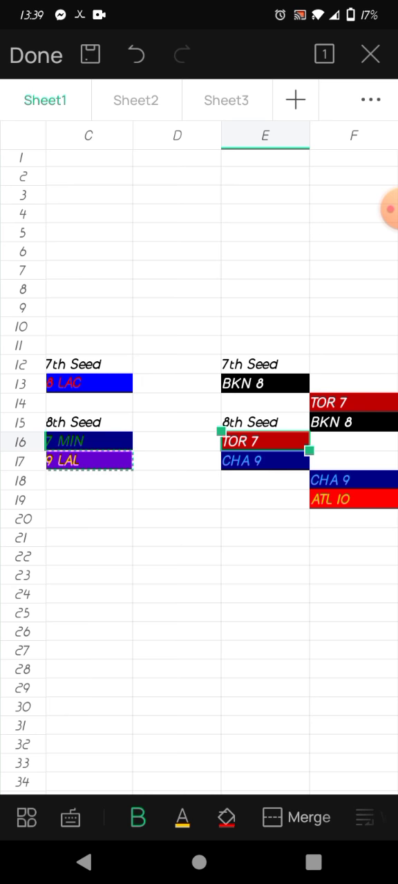
{"action": "left_click", "coordinate": [265, 441]}
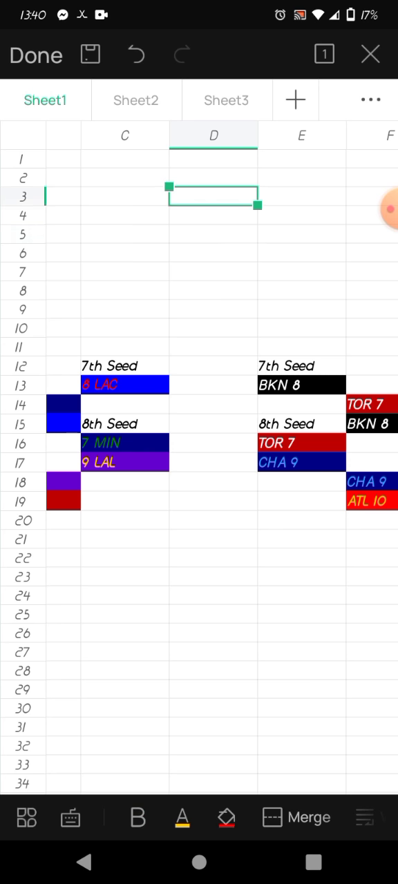
- Enter the heading 'PLAYOFF' in cell D4 above the bracket
{"action": "left_click", "coordinate": [213, 174]}
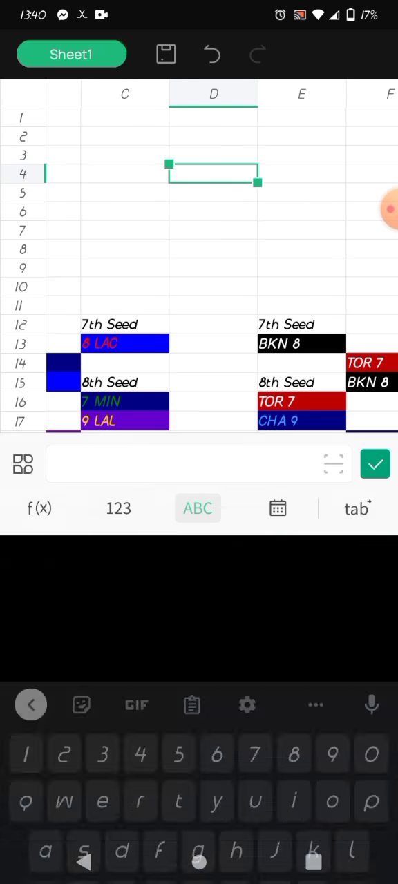
{"action": "type", "text": "PLAYOFF"}
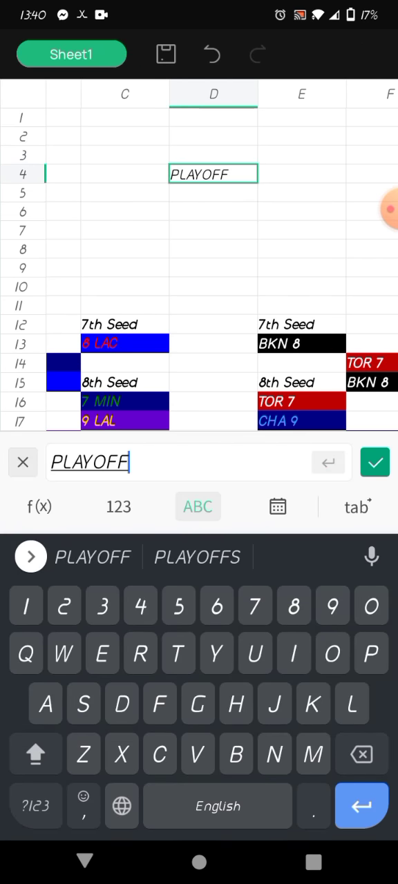
{"action": "left_click", "coordinate": [375, 461]}
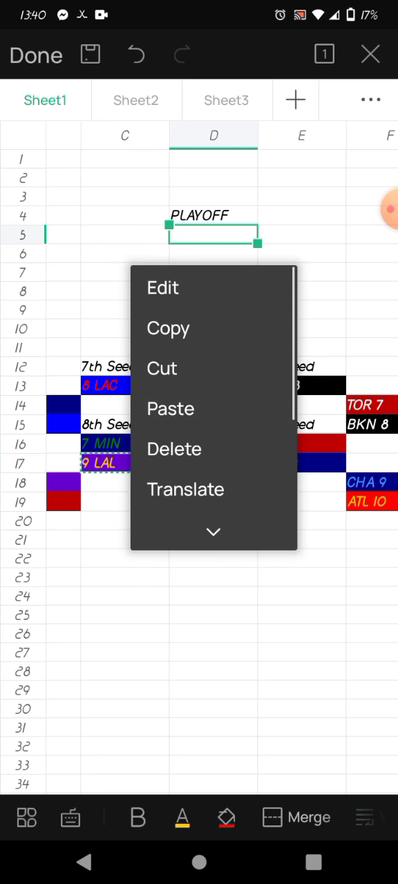
- List 9 LAL in D5 and TOR 7 in D6 beneath the PLAYOFF heading
{"action": "left_click", "coordinate": [169, 409]}
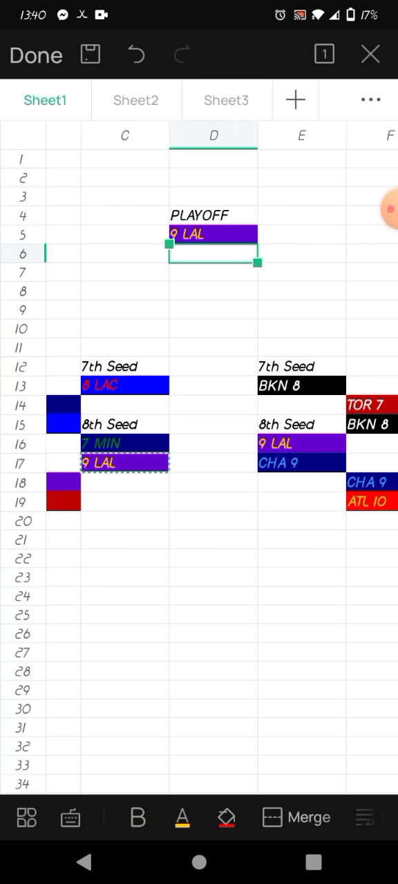
{"action": "right_click", "coordinate": [213, 260]}
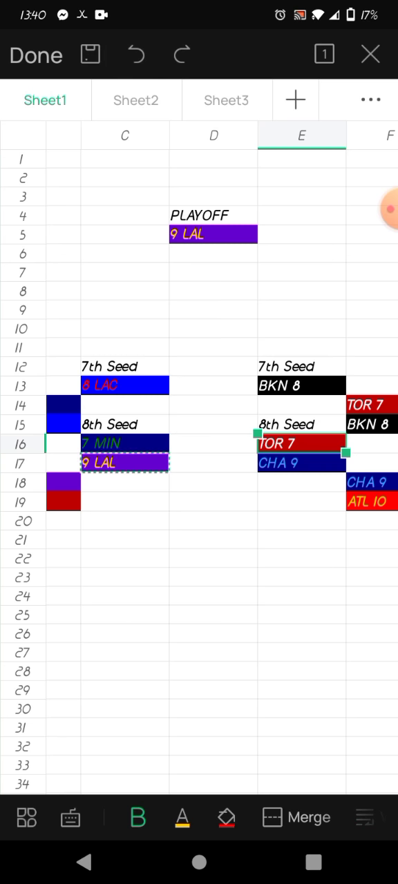
{"action": "right_click", "coordinate": [212, 235]}
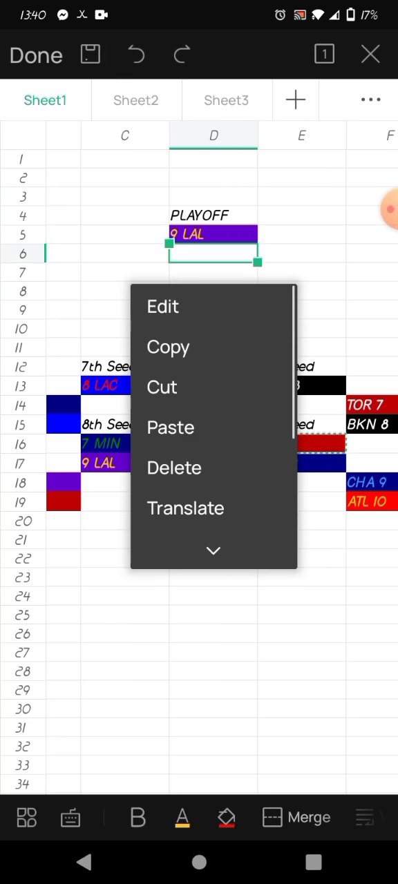
{"action": "left_click", "coordinate": [171, 428]}
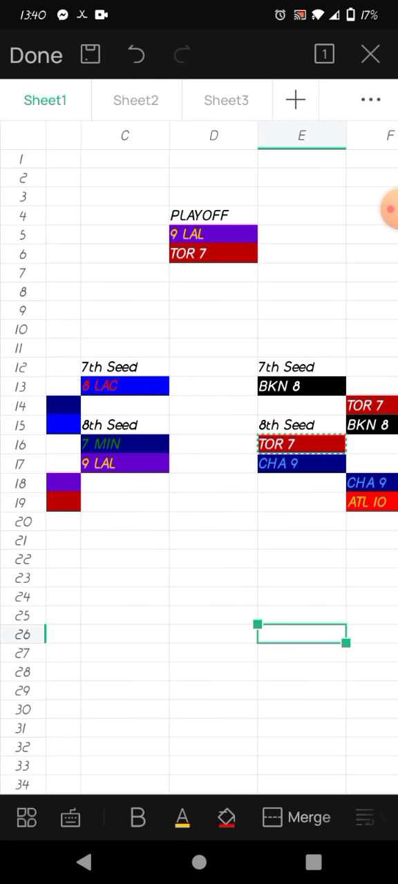